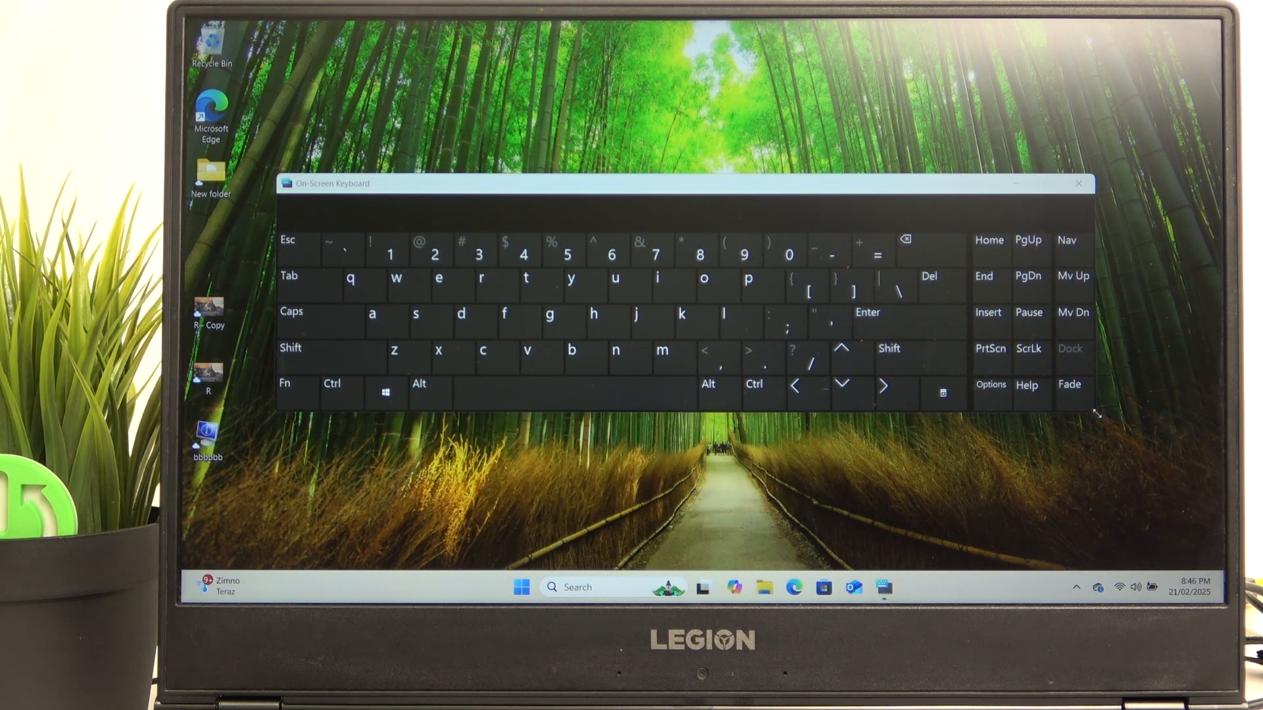
Enable 'Turn on numeric key pad' in the On-Screen Keyboard options and confirm
click(990, 385)
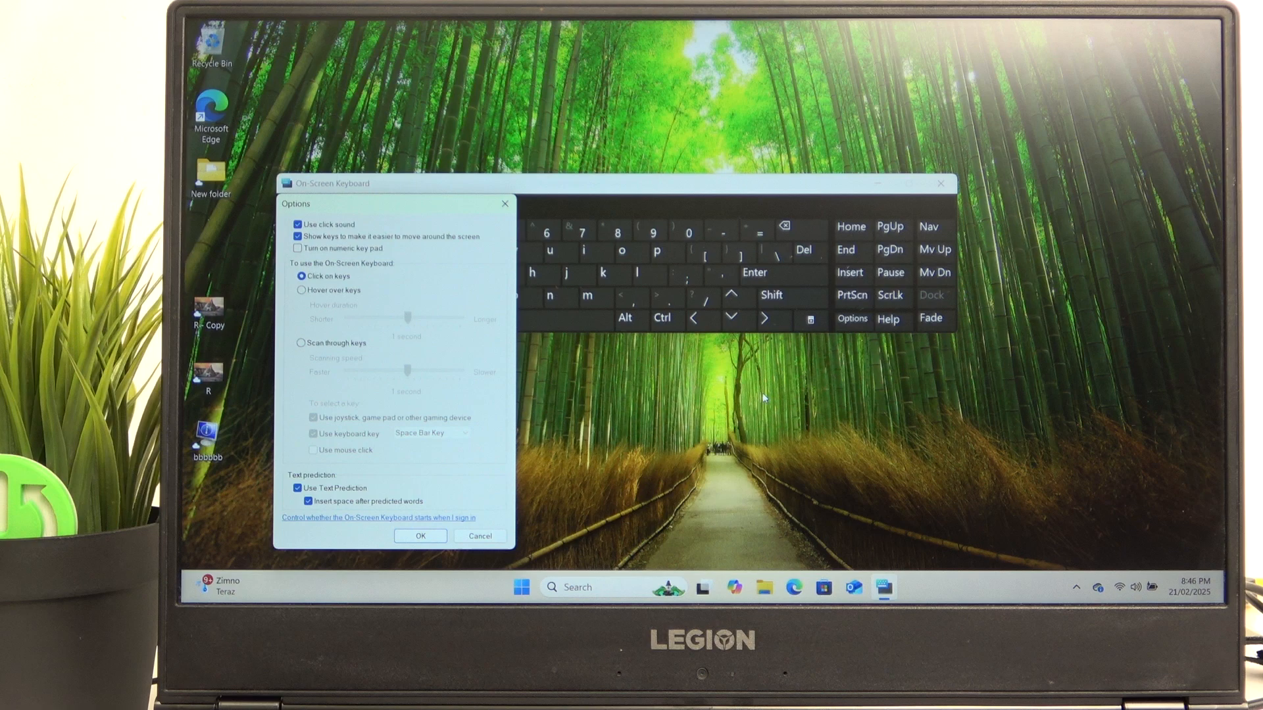
click(297, 239)
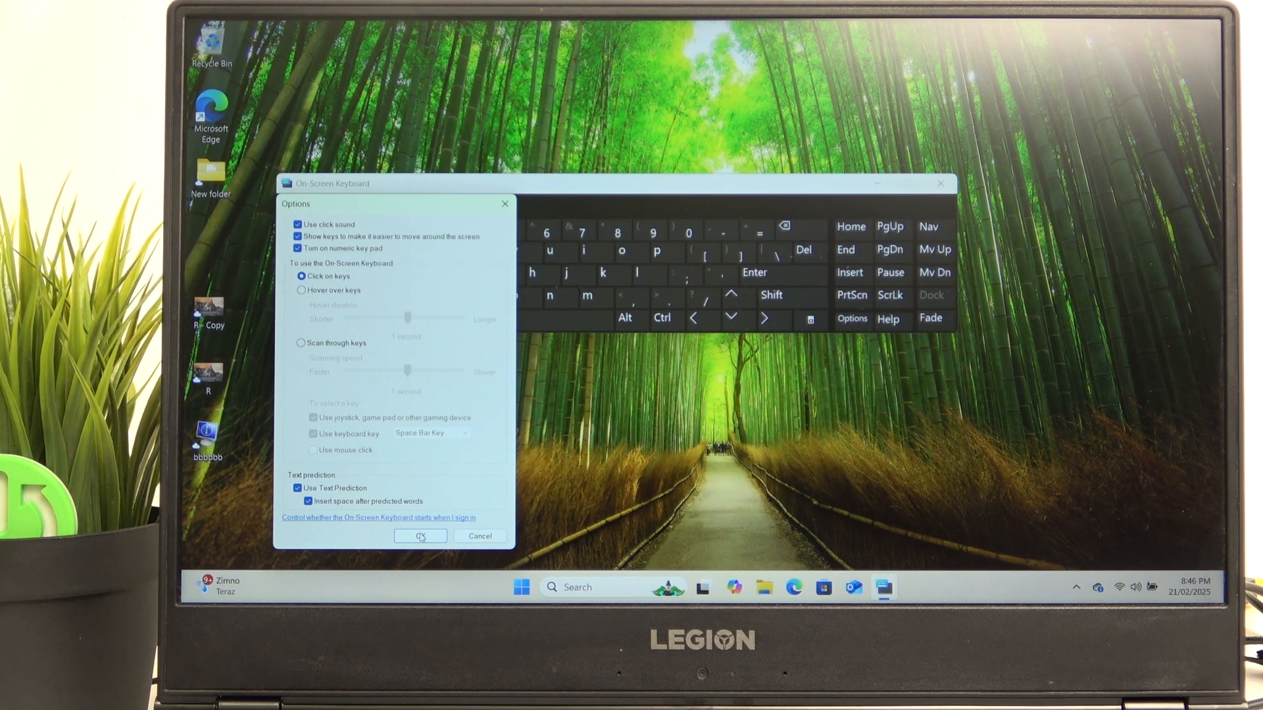
click(420, 536)
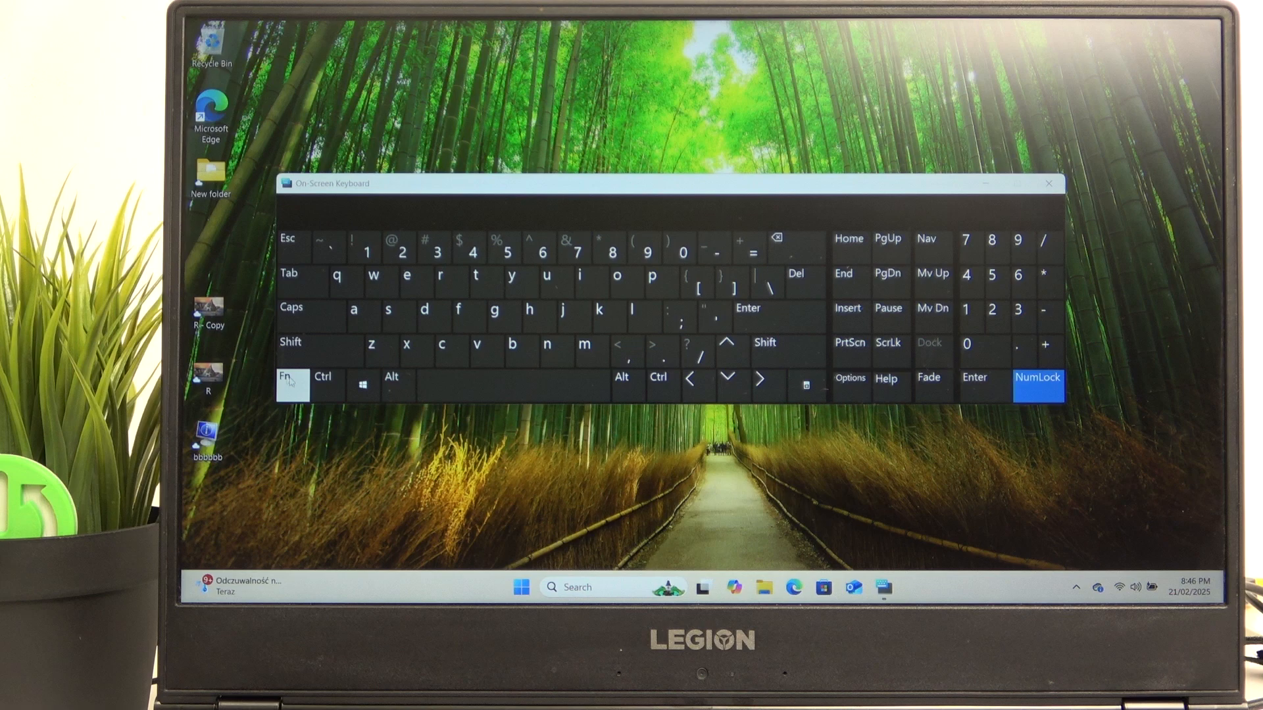
mouse_move(851, 385)
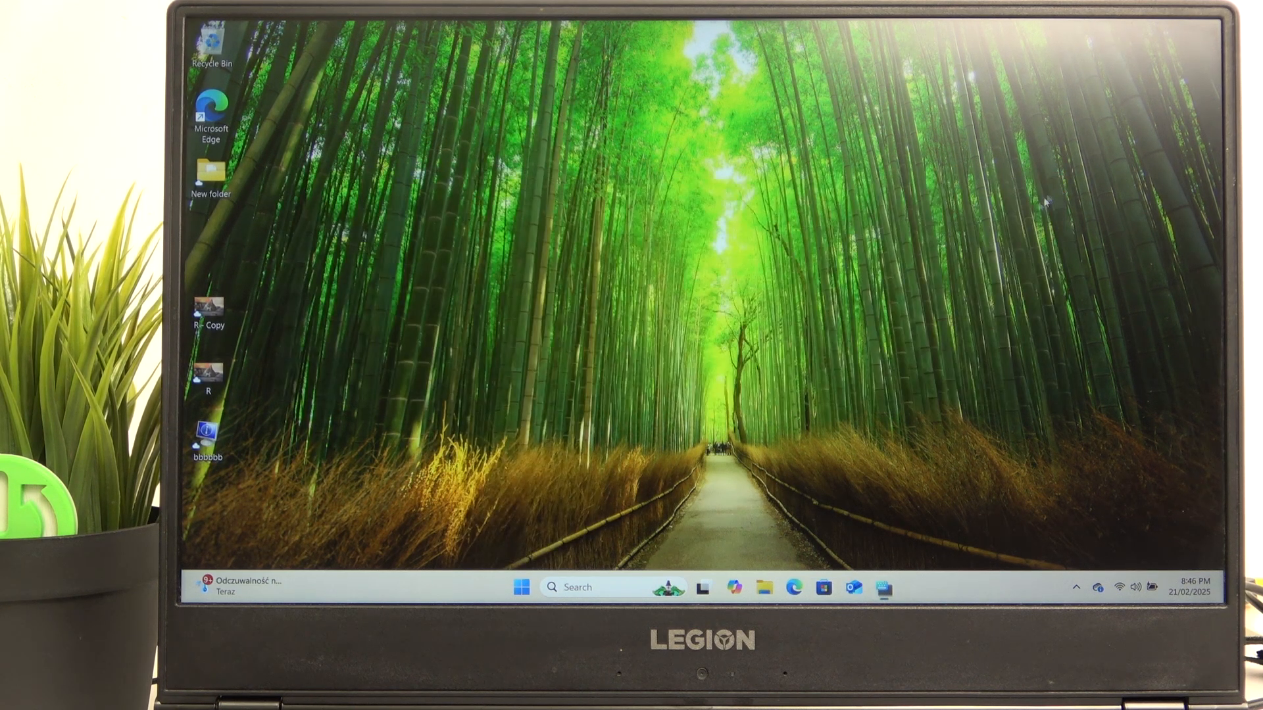
Launch Settings, toggle On-screen keyboard on, then close it from its taskbar icon
click(517, 586)
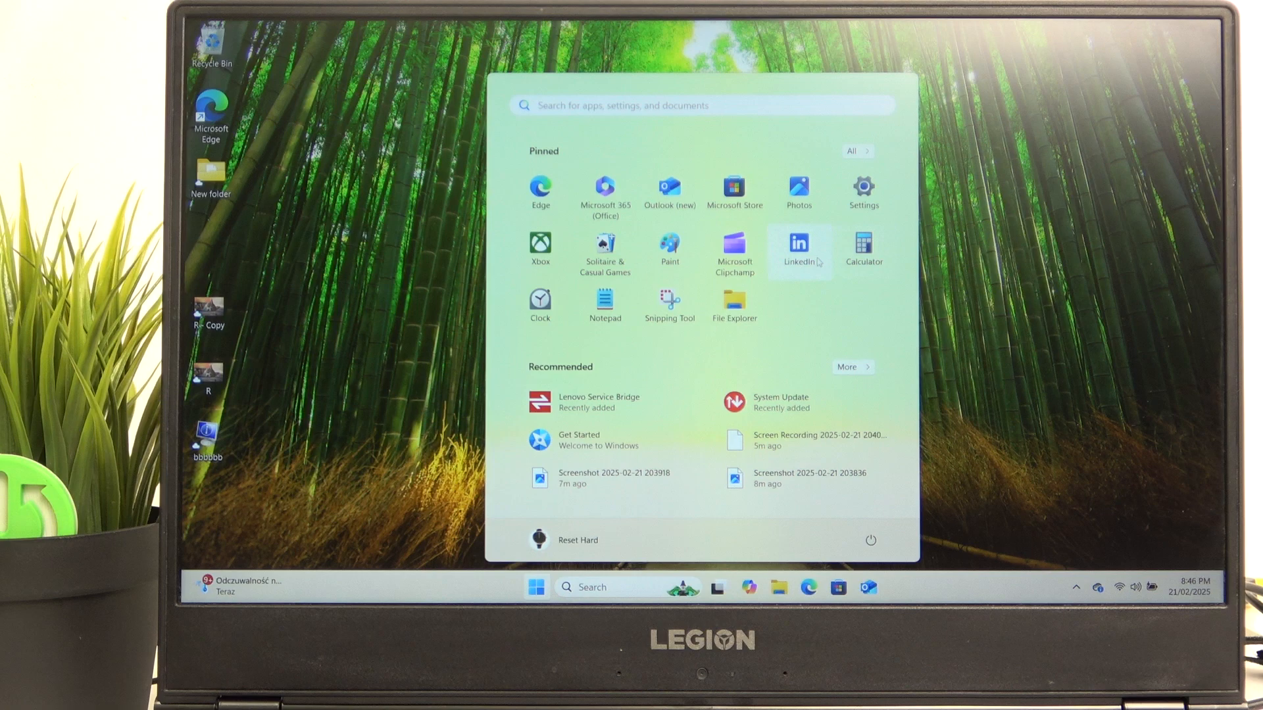
click(863, 185)
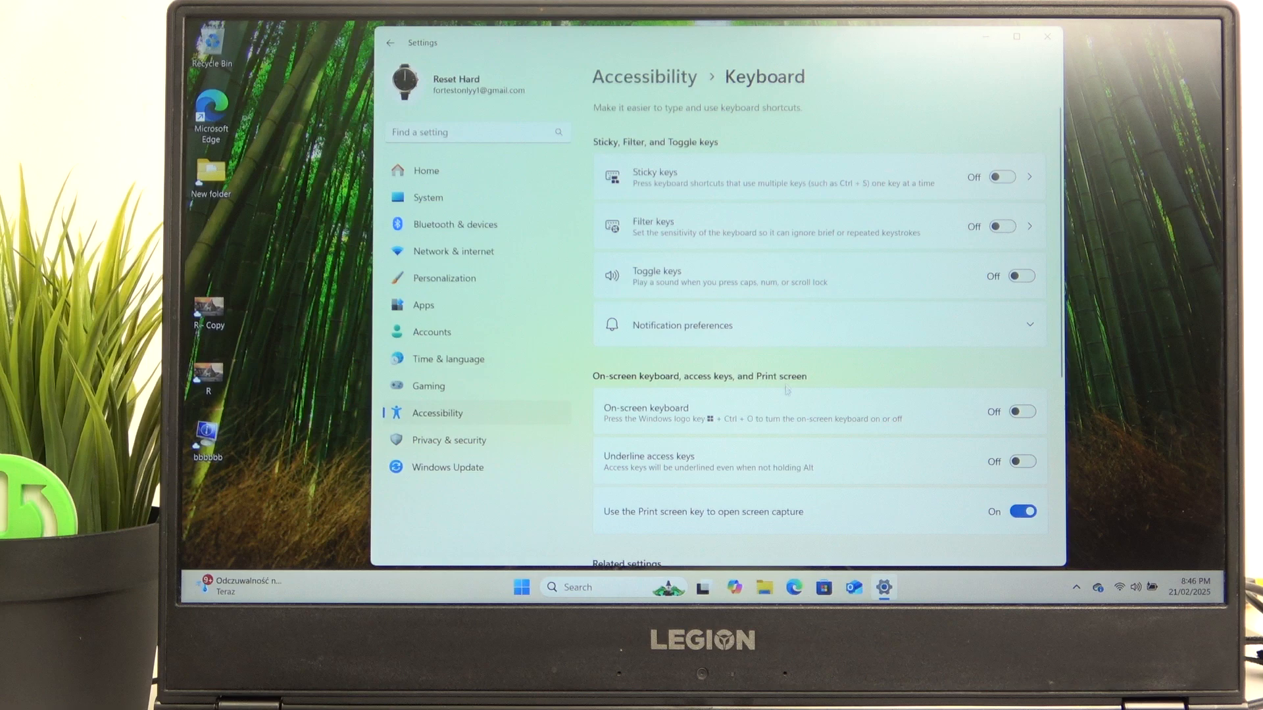
click(1021, 411)
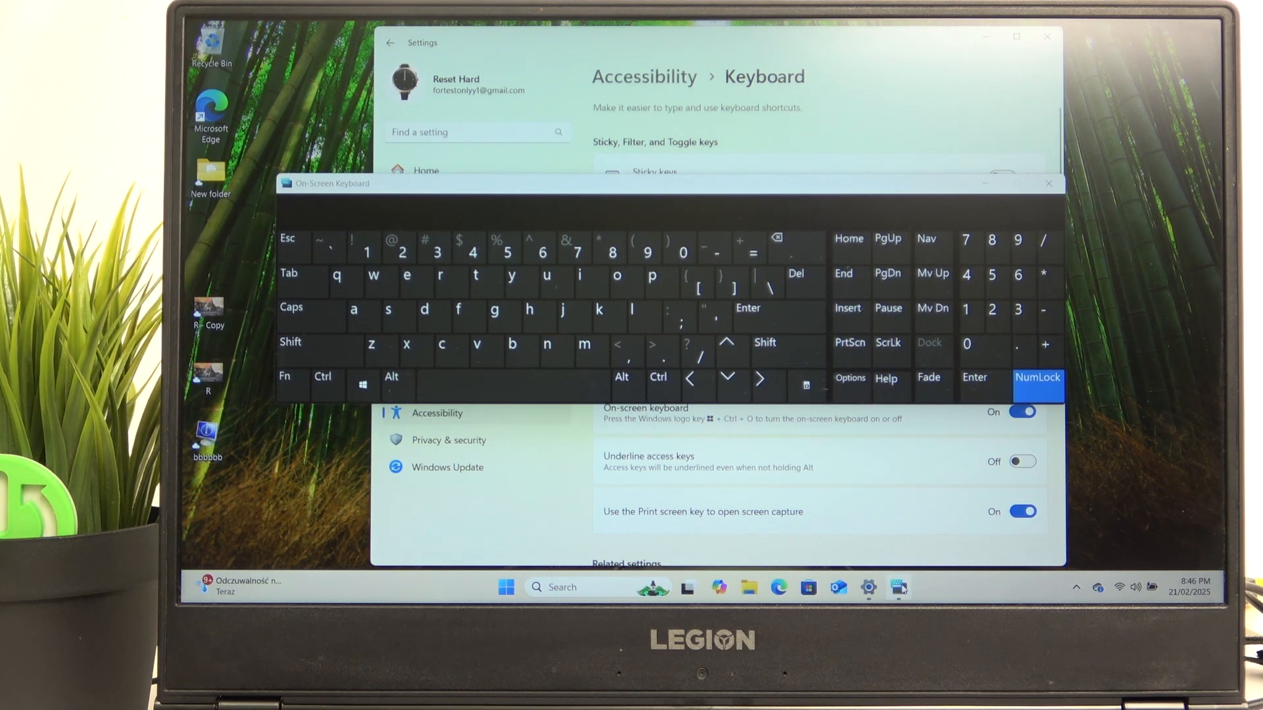
right_click(899, 588)
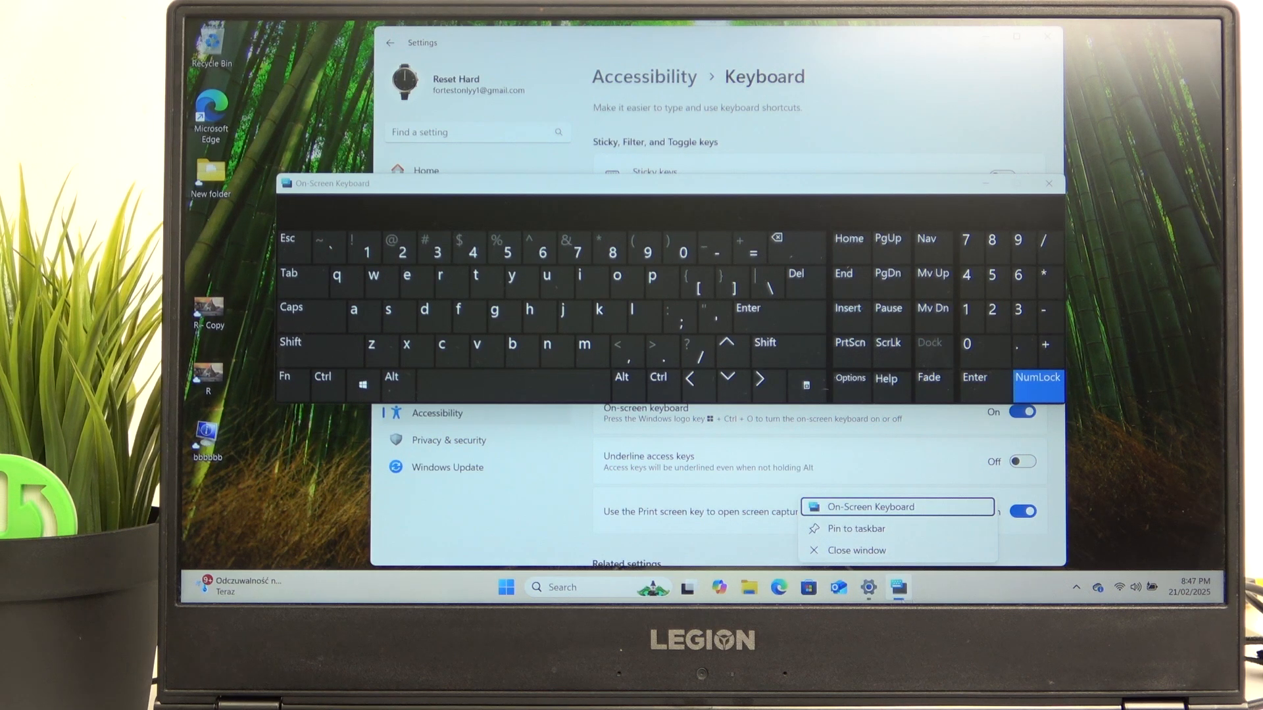
click(856, 550)
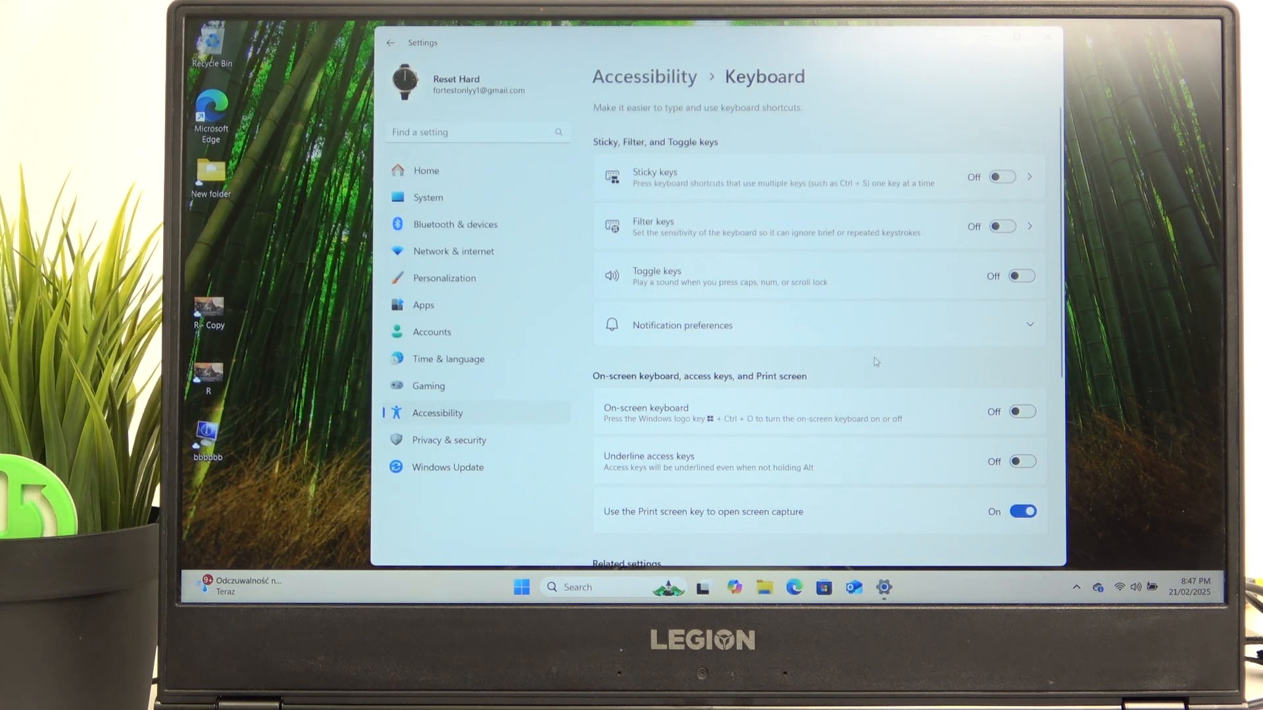
mouse_move(462, 294)
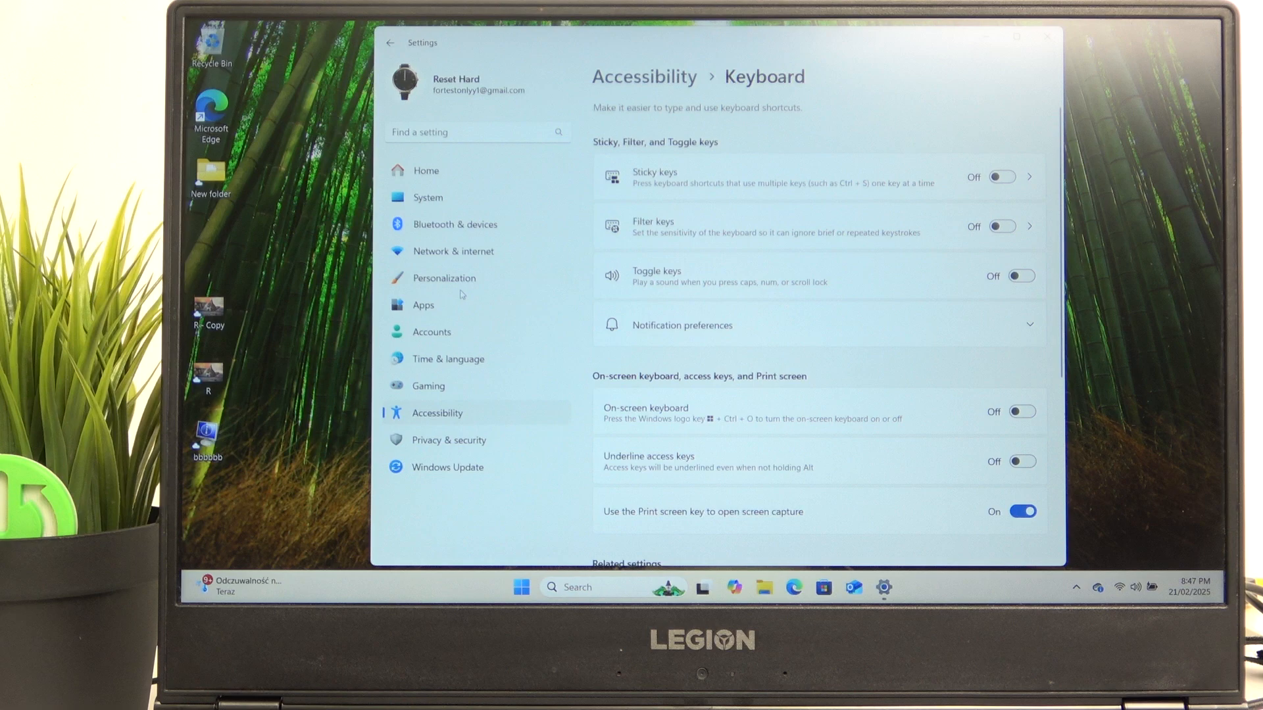
Set the Touch keyboard taskbar icon to Always, then open the touch keyboard from the tray
click(443, 279)
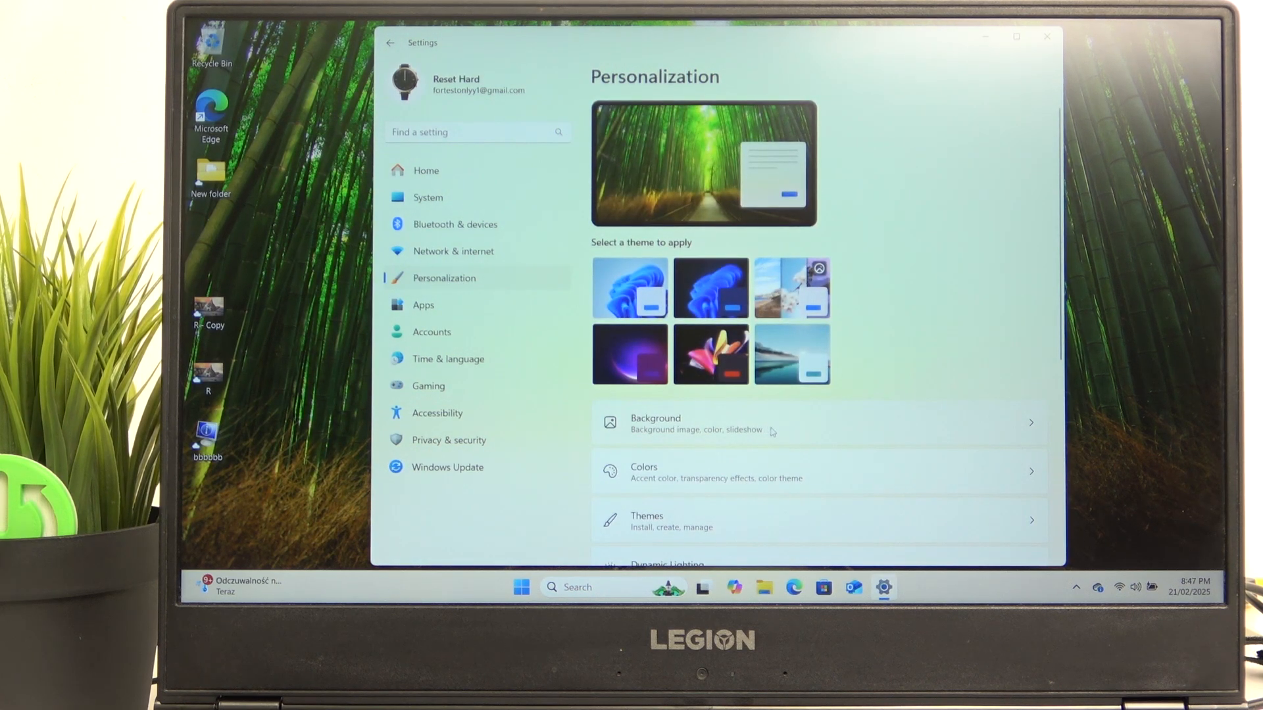
scroll(down, 3)
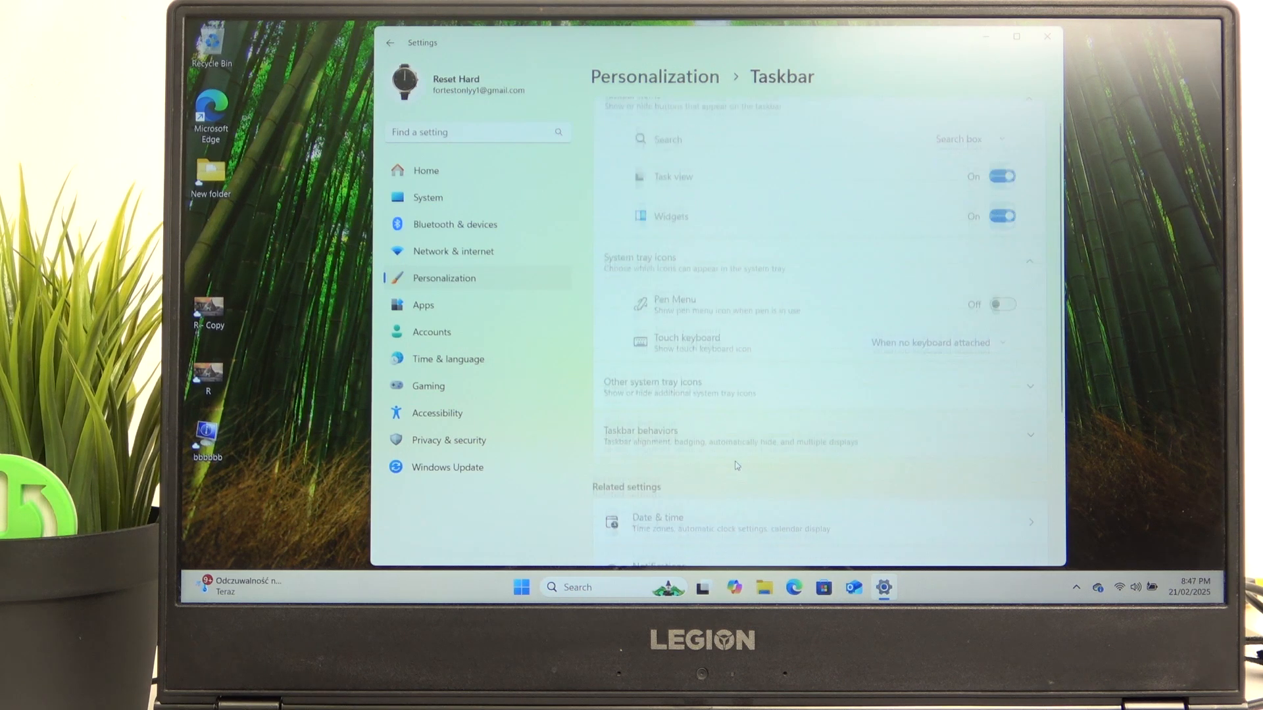
click(934, 343)
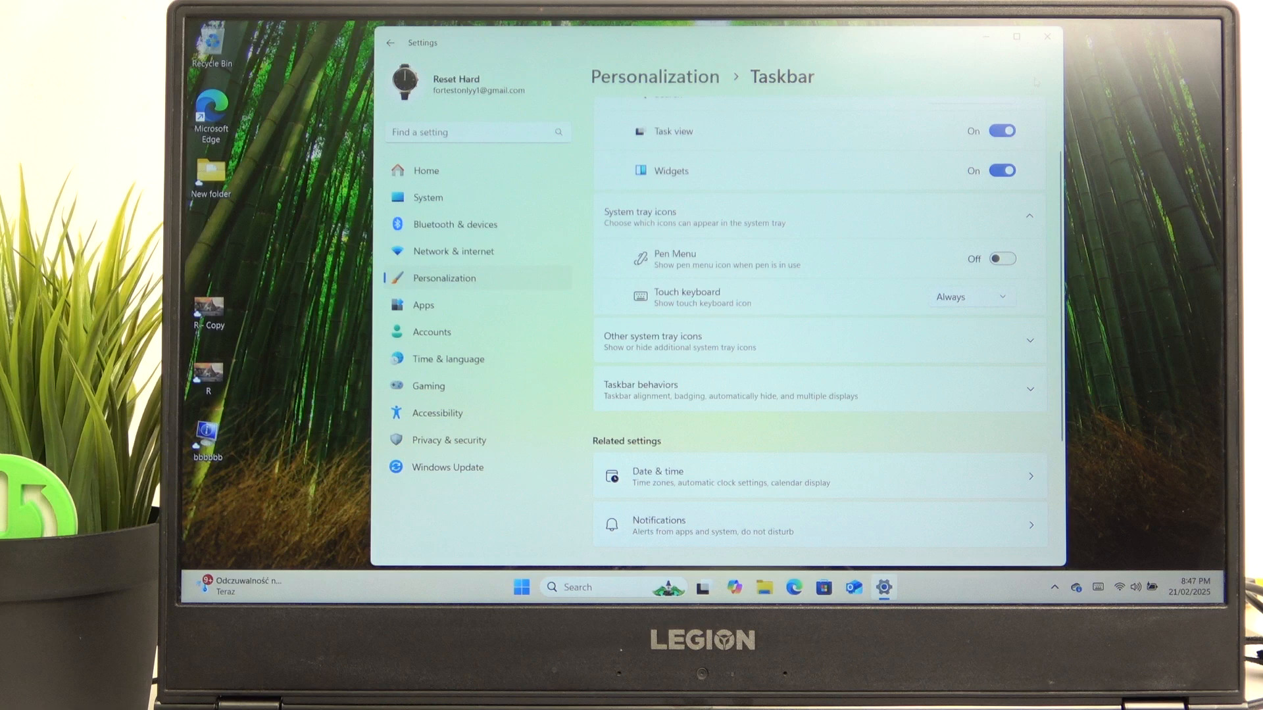
click(1046, 37)
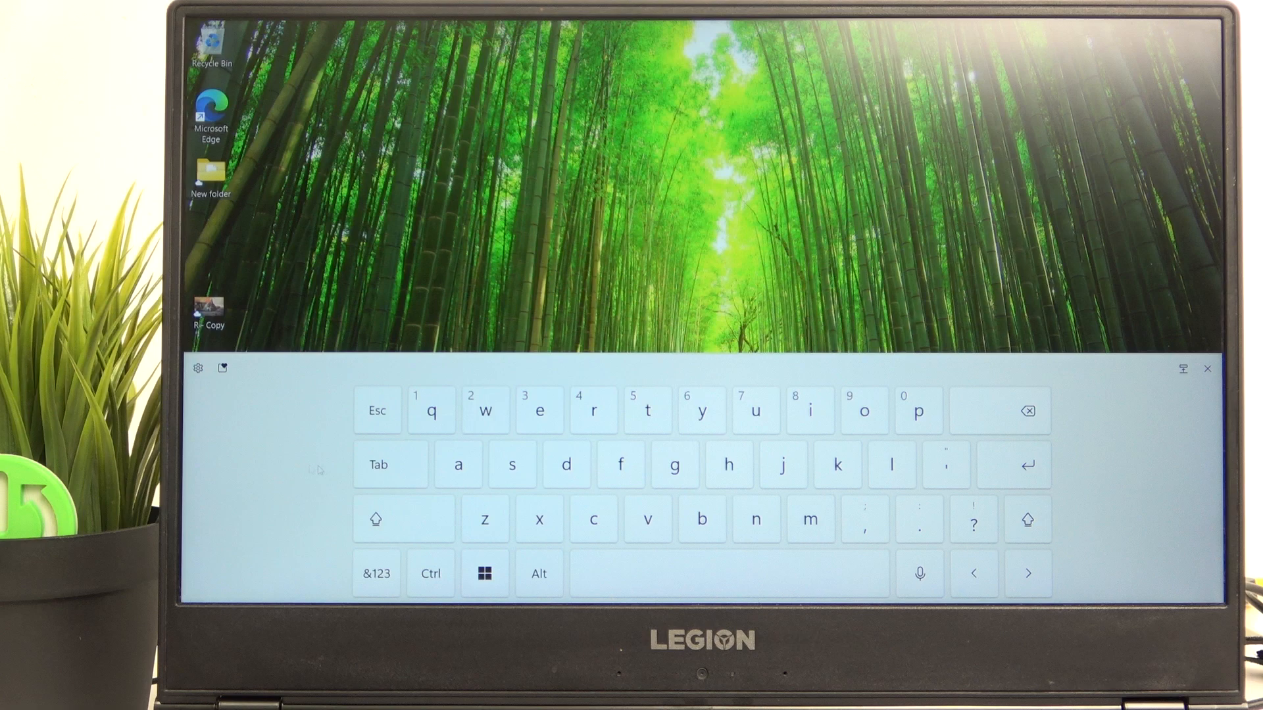
Switch the touch keyboard to split, then traditional, then default layout, and close it
click(197, 367)
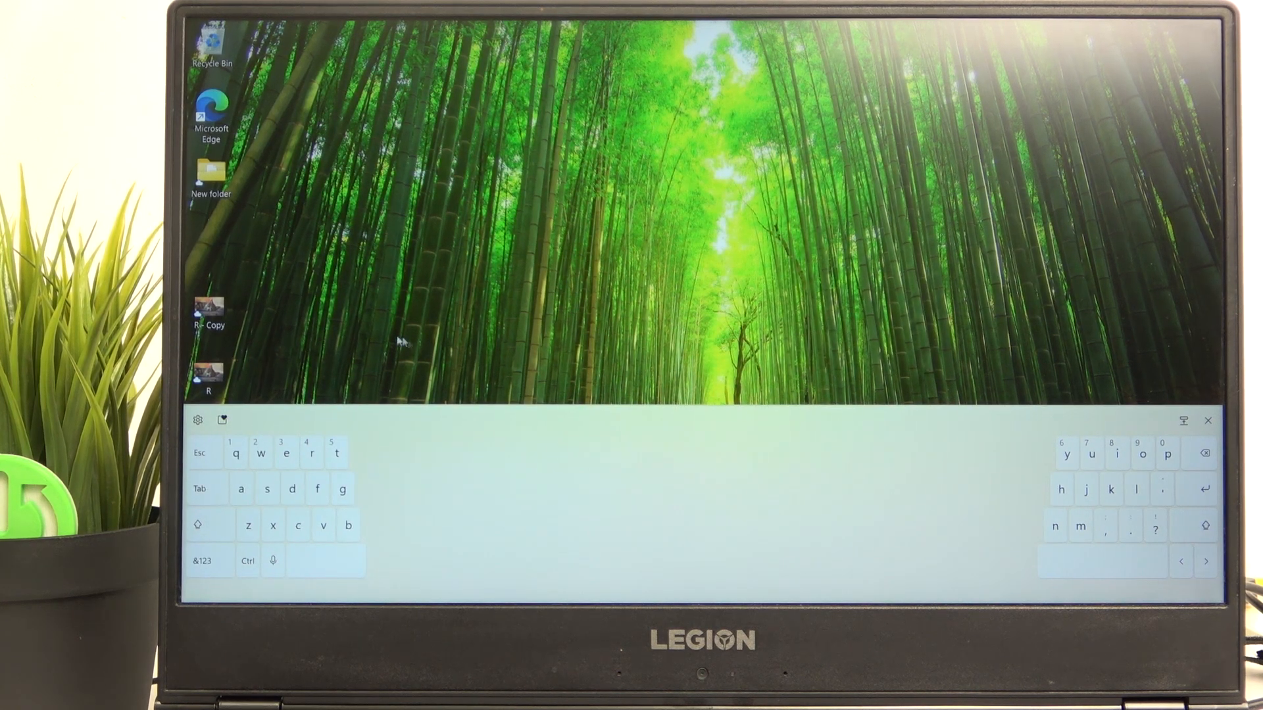
click(198, 420)
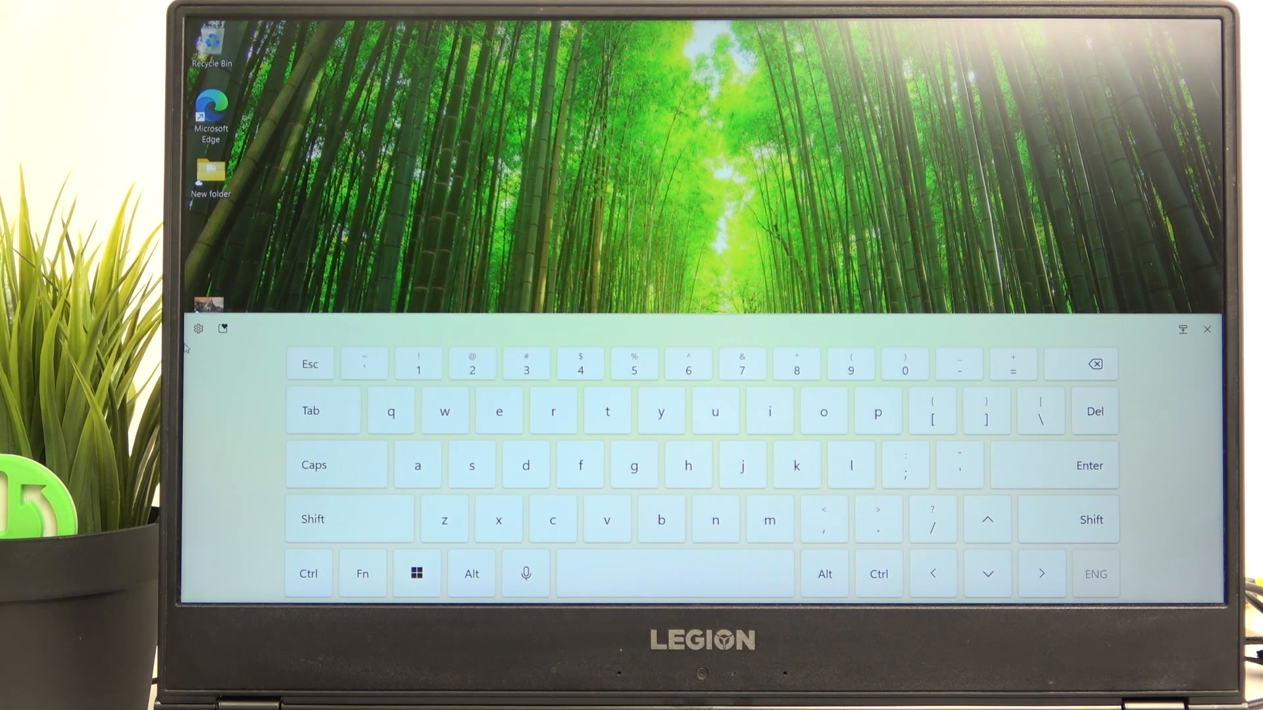
click(199, 328)
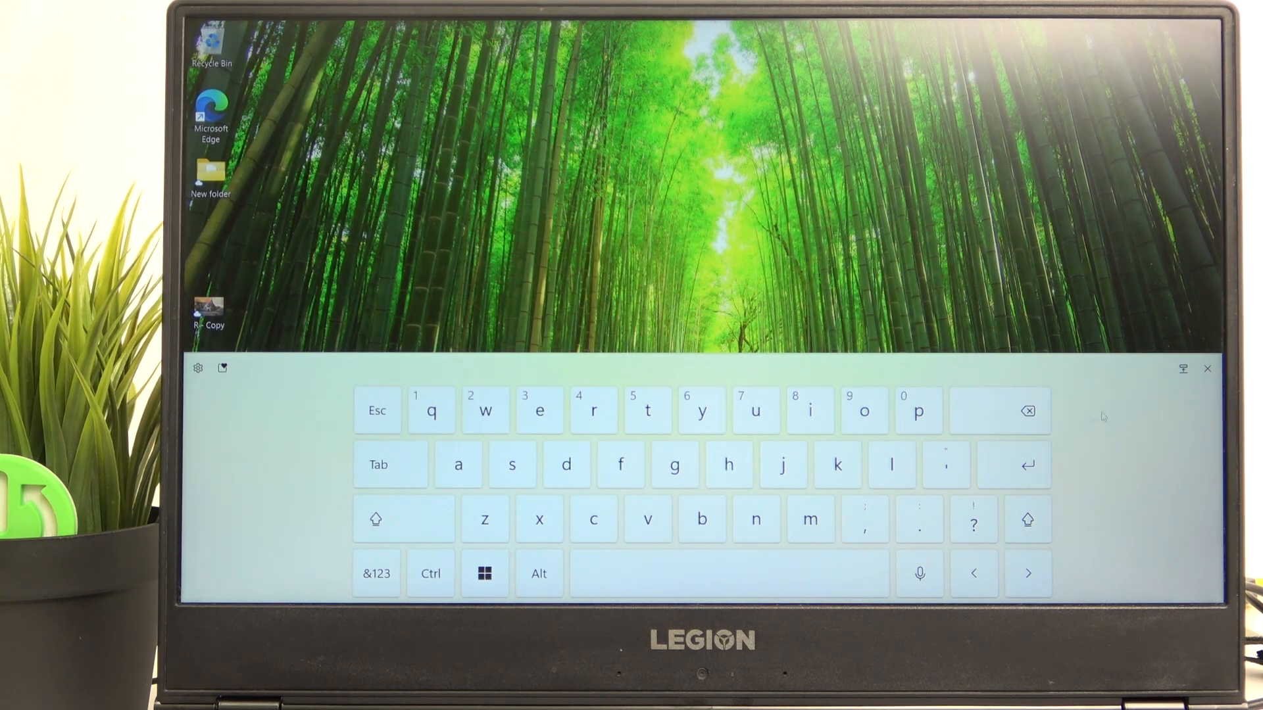
click(1205, 369)
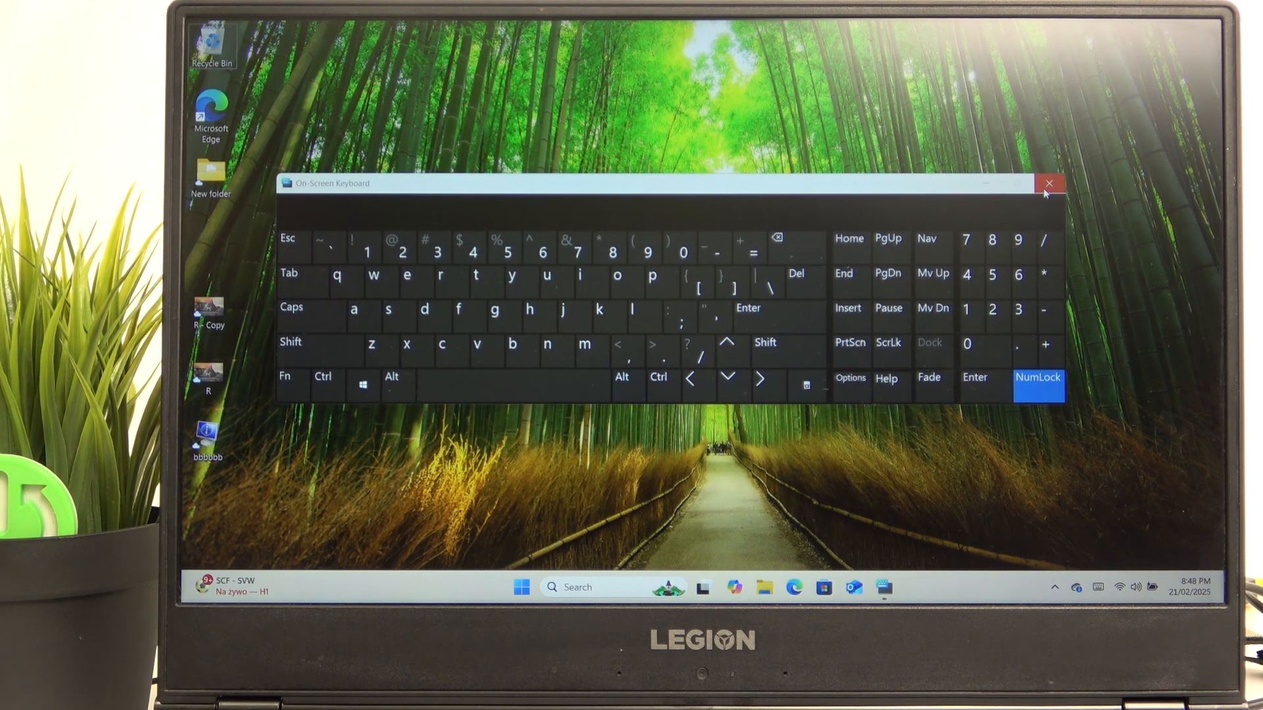
mouse_move(1049, 188)
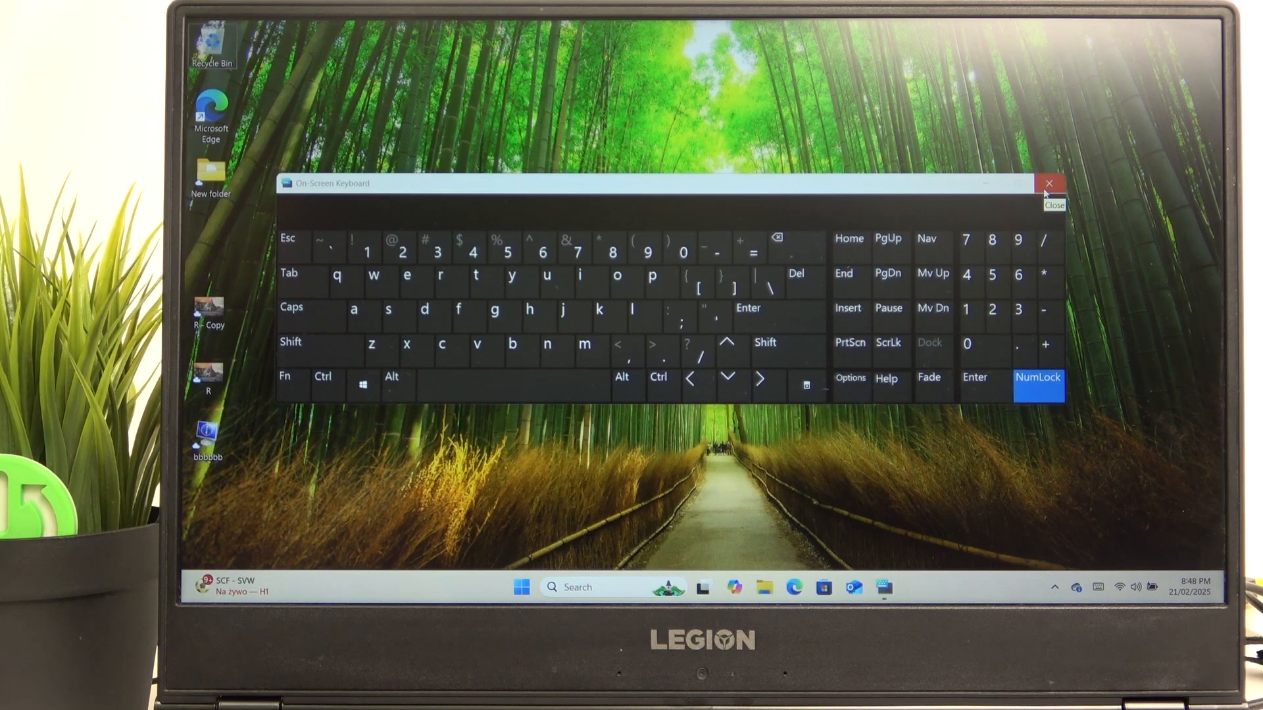